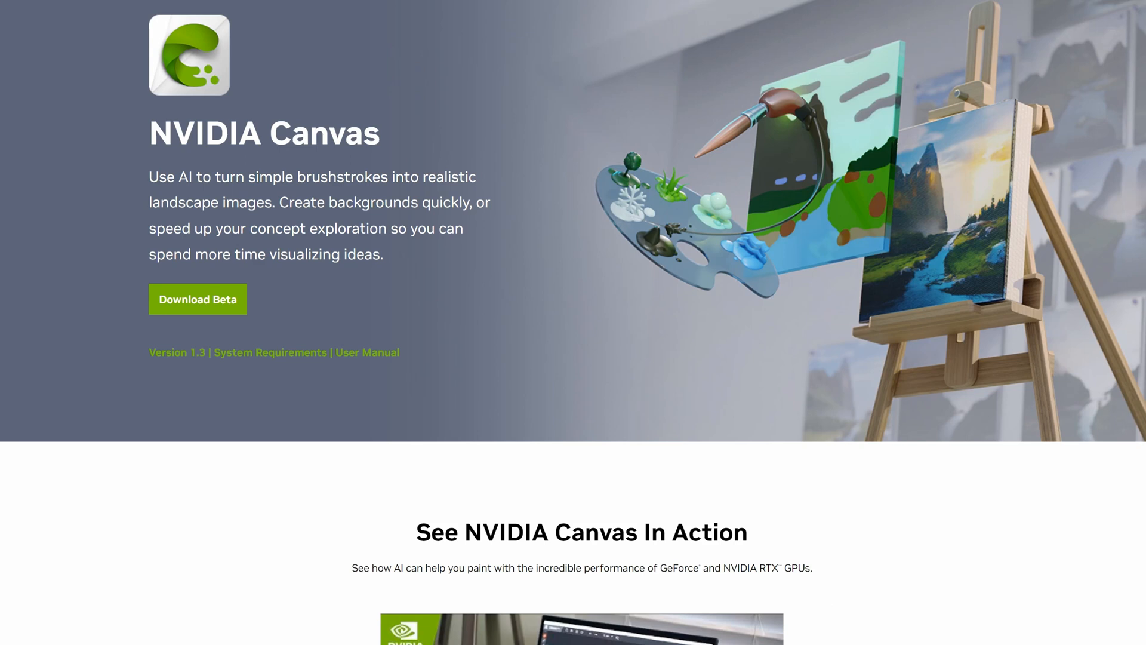
pyautogui.moveTo(306, 58)
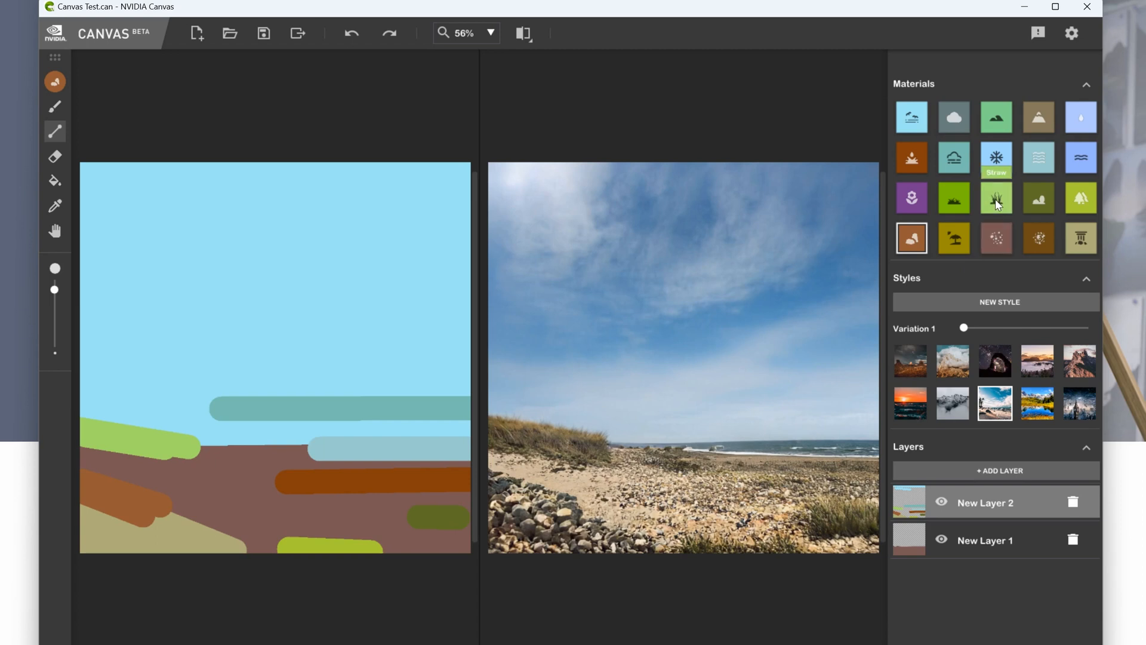
pyautogui.moveTo(996, 155)
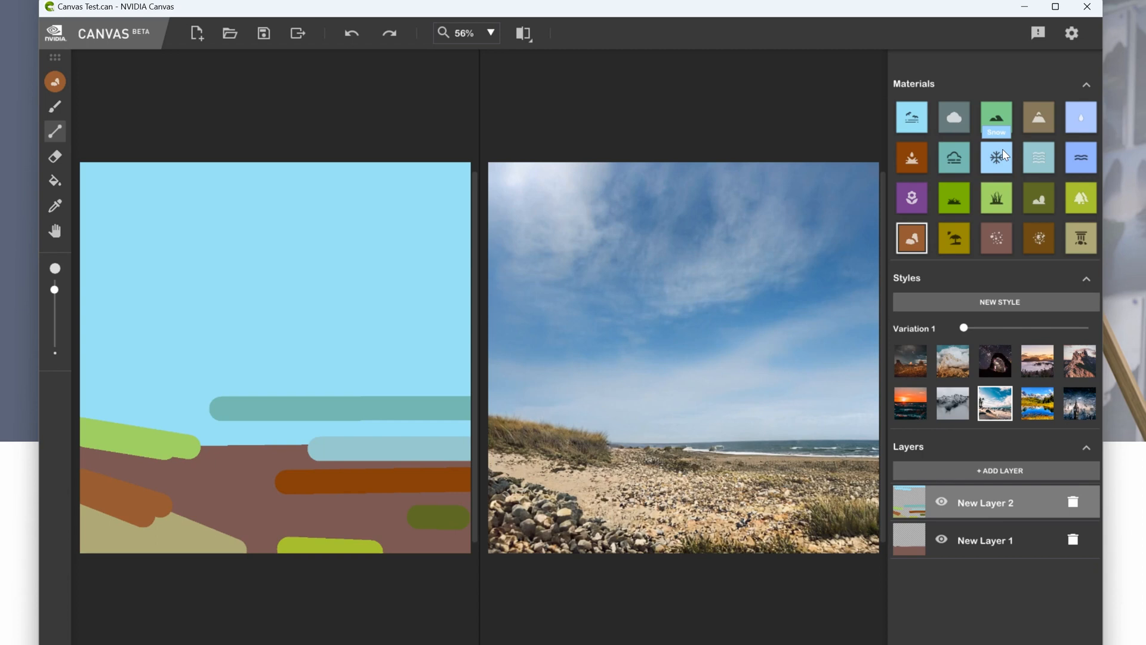
# Paint a Snow streak in the upper-right sky, then three Mud strokes across the lower-middle and lower-left ground.
pyautogui.click(996, 157)
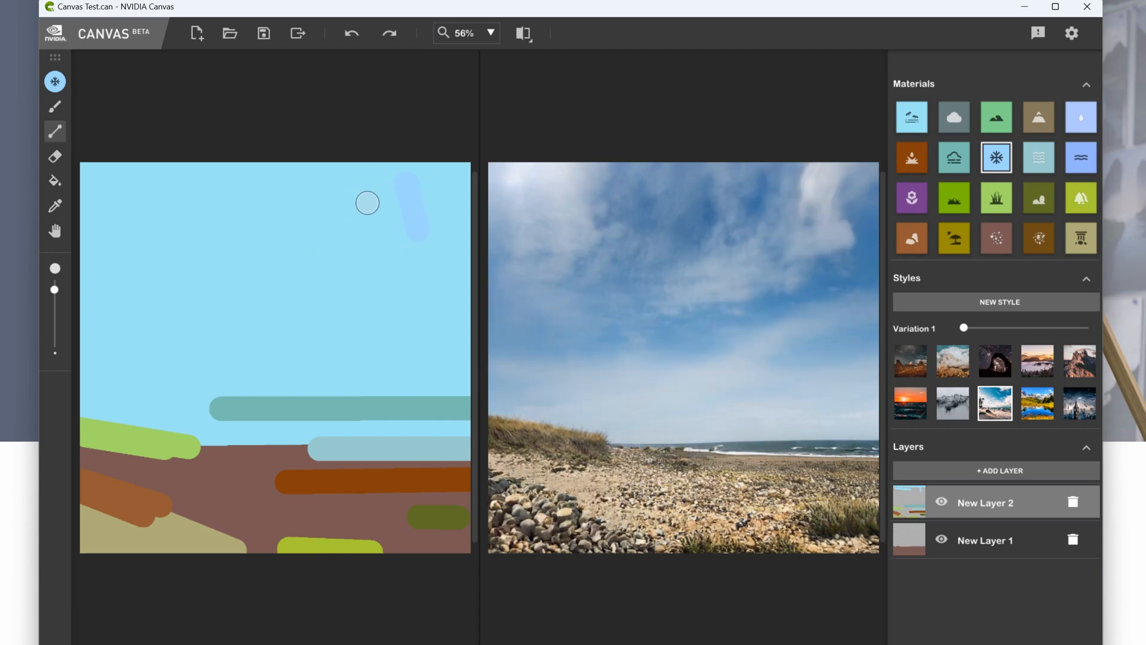
pyautogui.moveTo(371, 203); pyautogui.dragTo(440, 294)
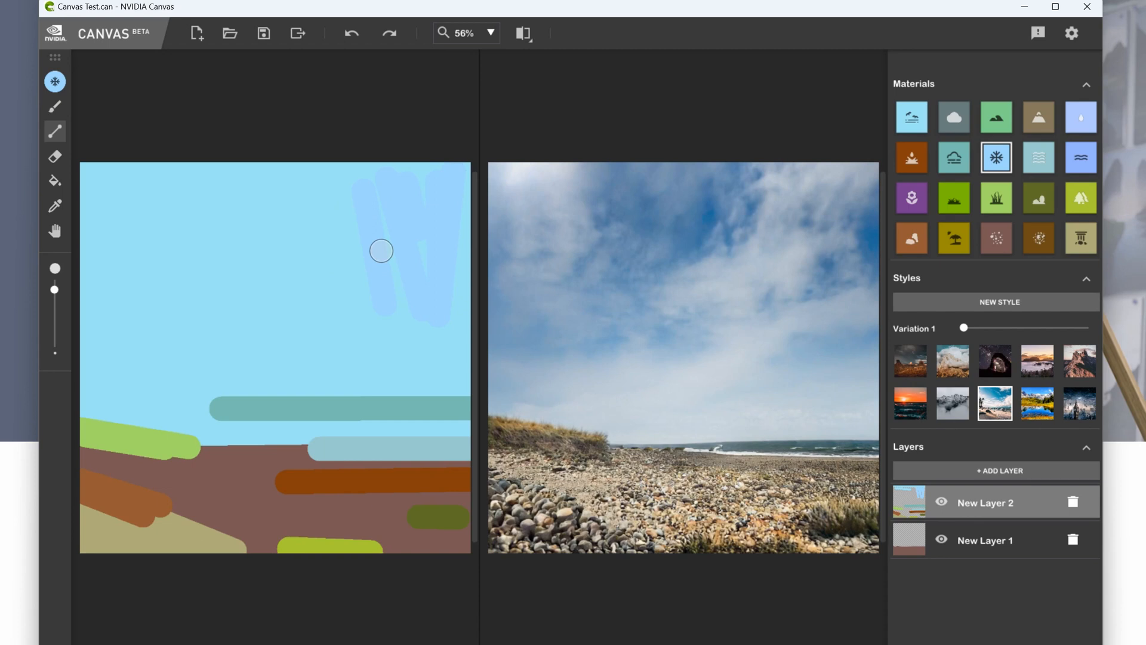
pyautogui.moveTo(366, 256)
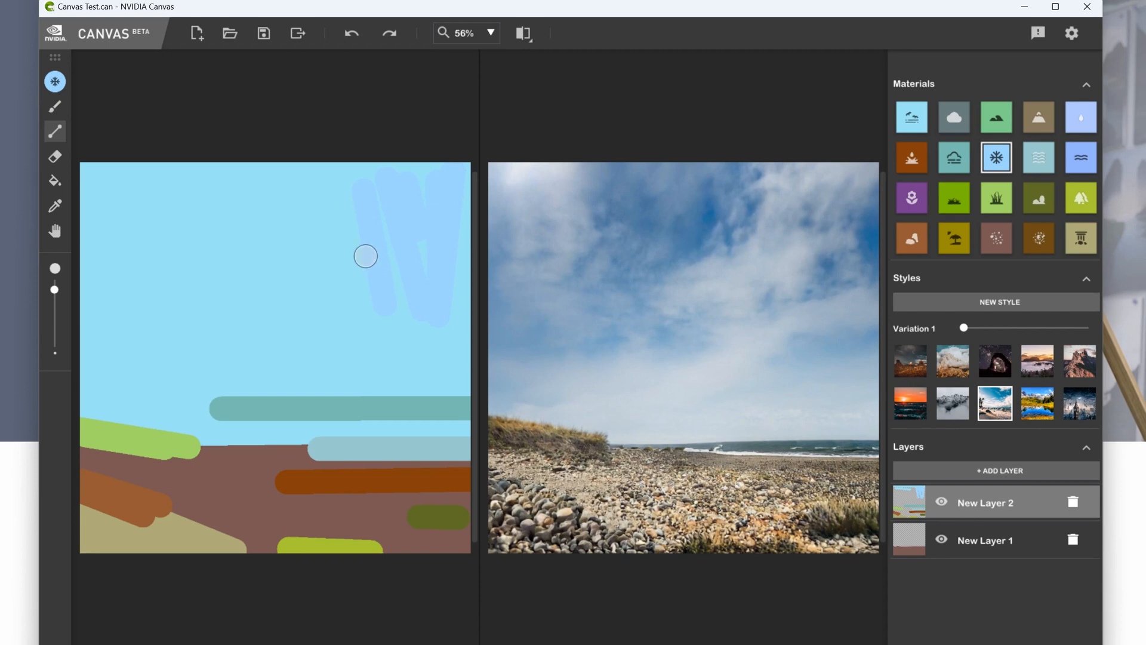
pyautogui.moveTo(912, 199)
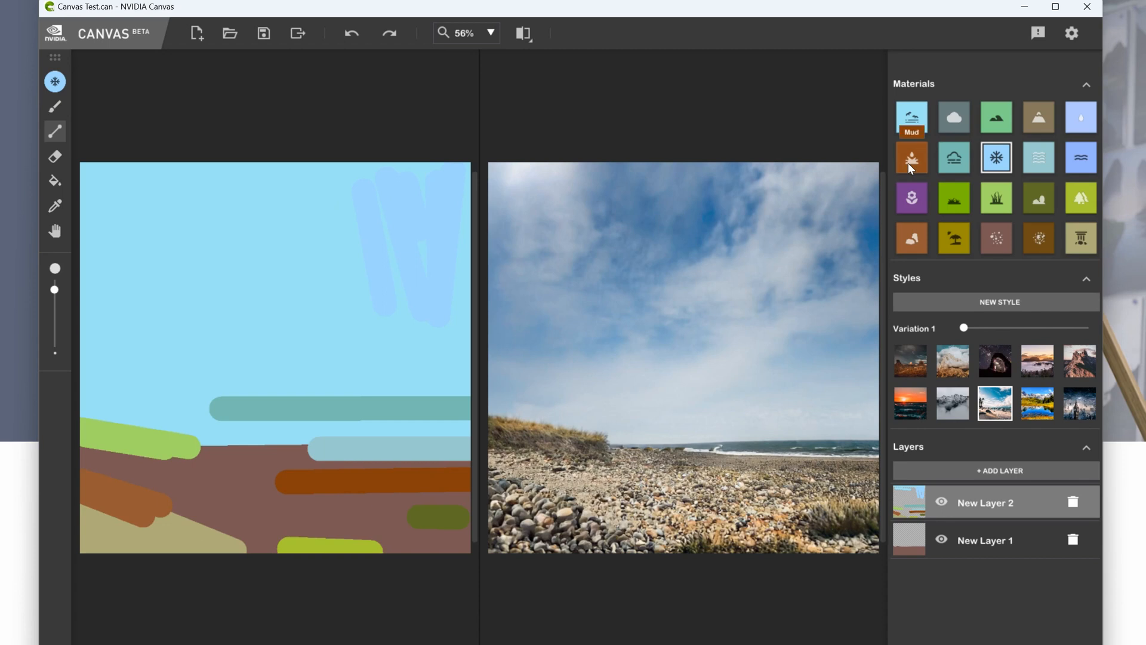
pyautogui.click(911, 157)
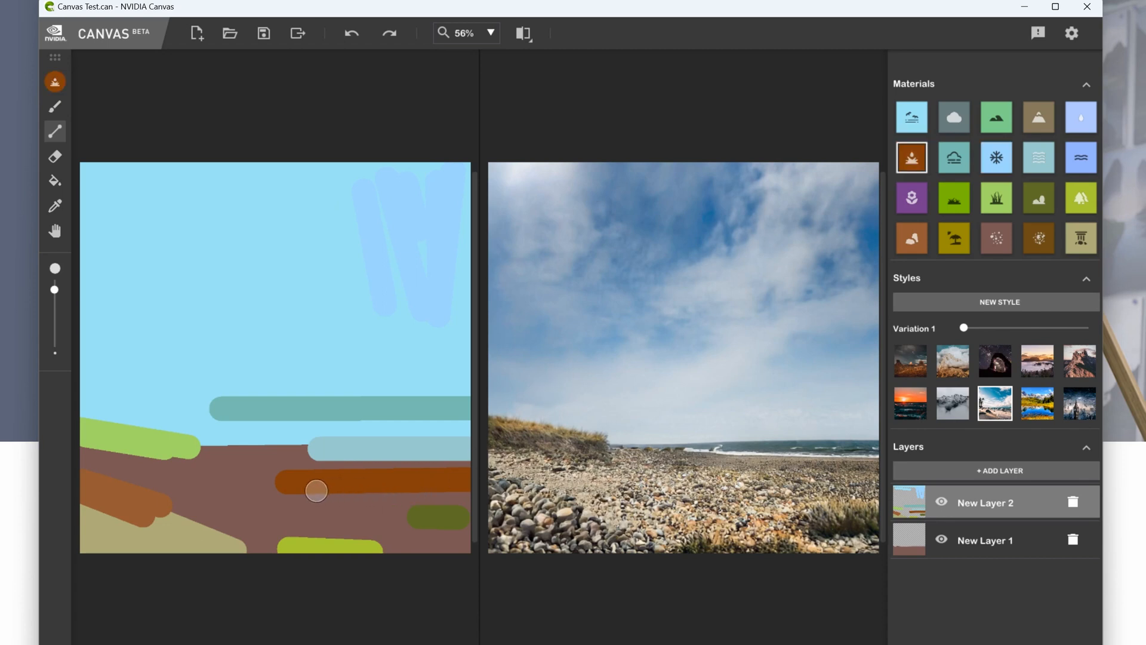
pyautogui.moveTo(257, 488)
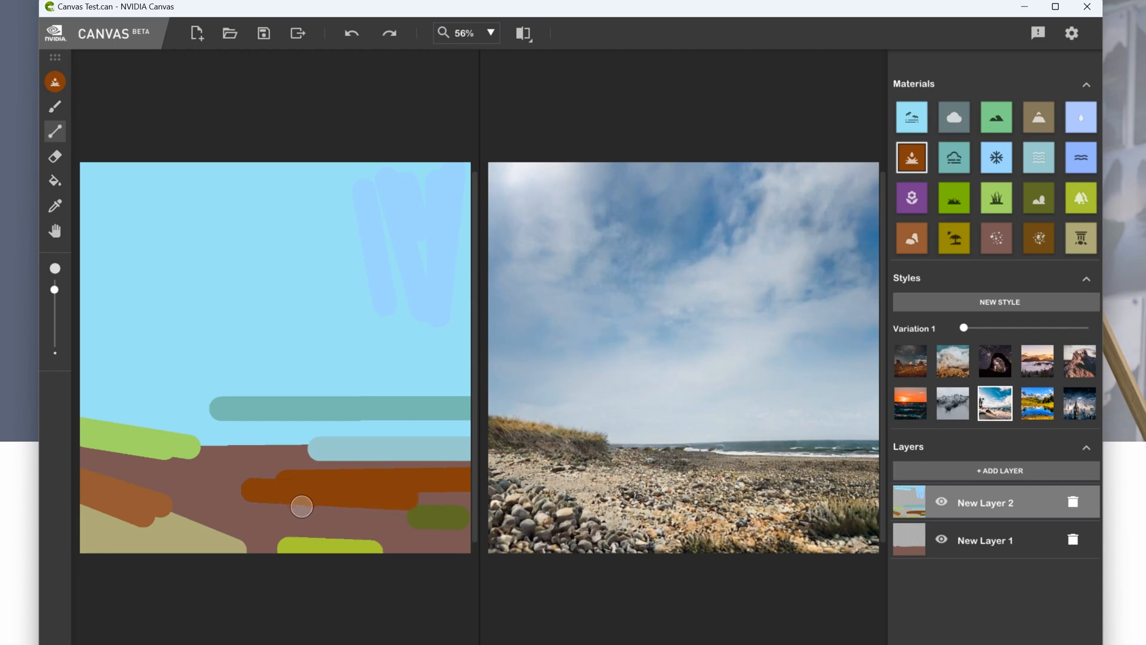
pyautogui.moveTo(303, 507); pyautogui.dragTo(299, 531)
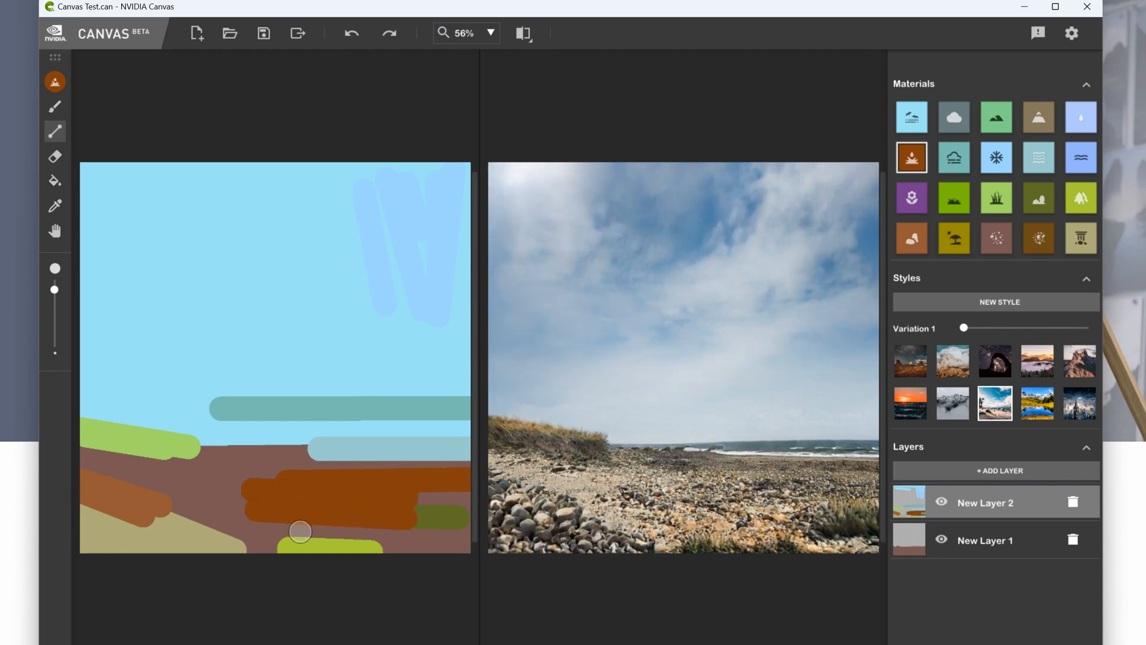
pyautogui.moveTo(300, 530); pyautogui.dragTo(271, 492)
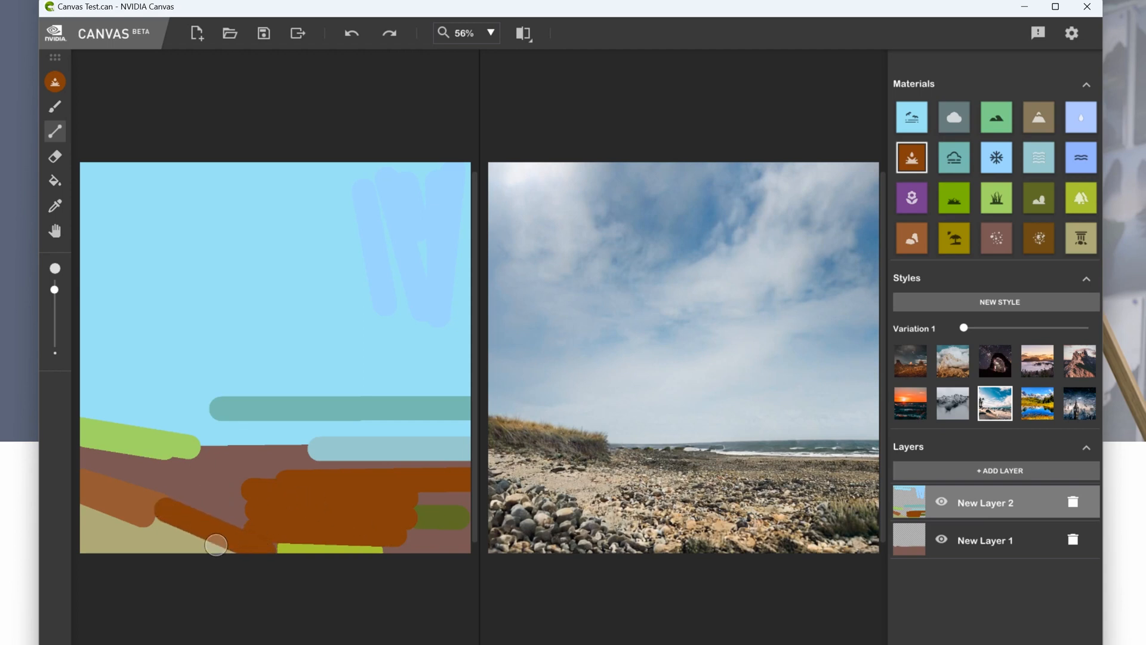
pyautogui.moveTo(216, 545); pyautogui.dragTo(247, 554)
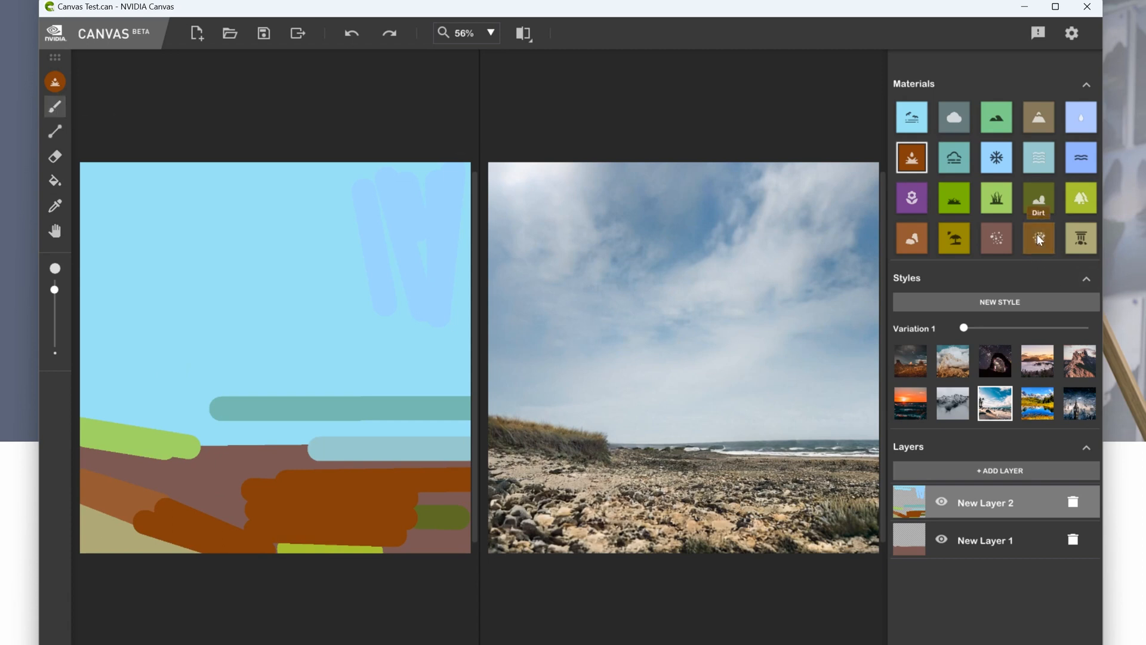
# Paint Dirt over the lower-right ground, extending it into the bottom-right corner.
pyautogui.click(1038, 238)
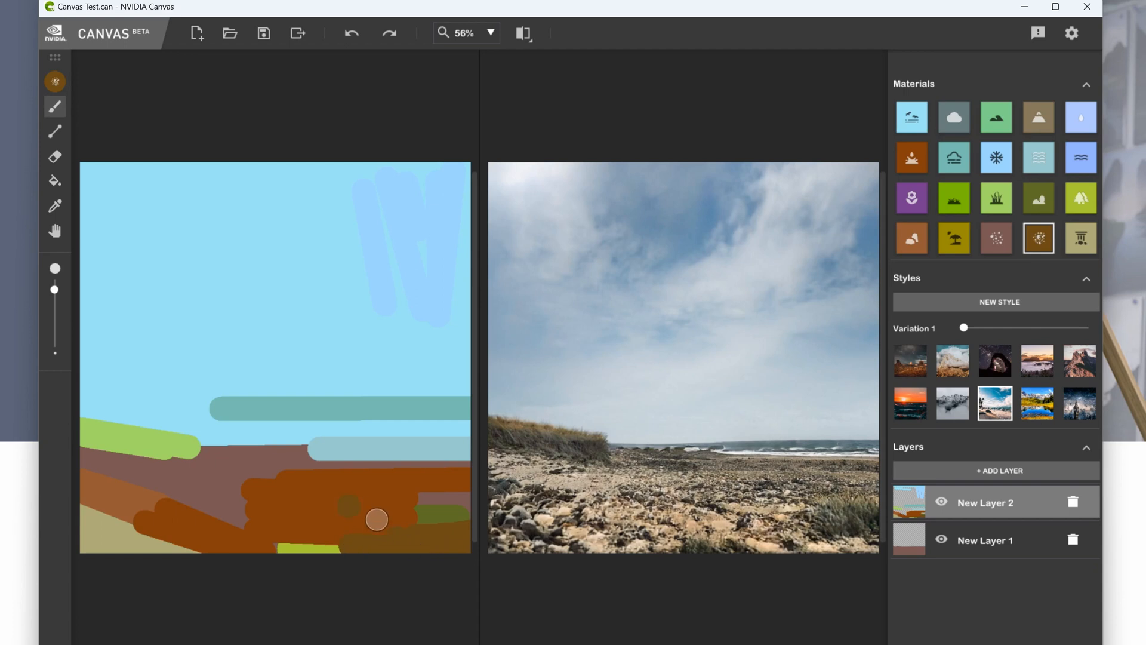
pyautogui.moveTo(378, 518); pyautogui.dragTo(401, 537)
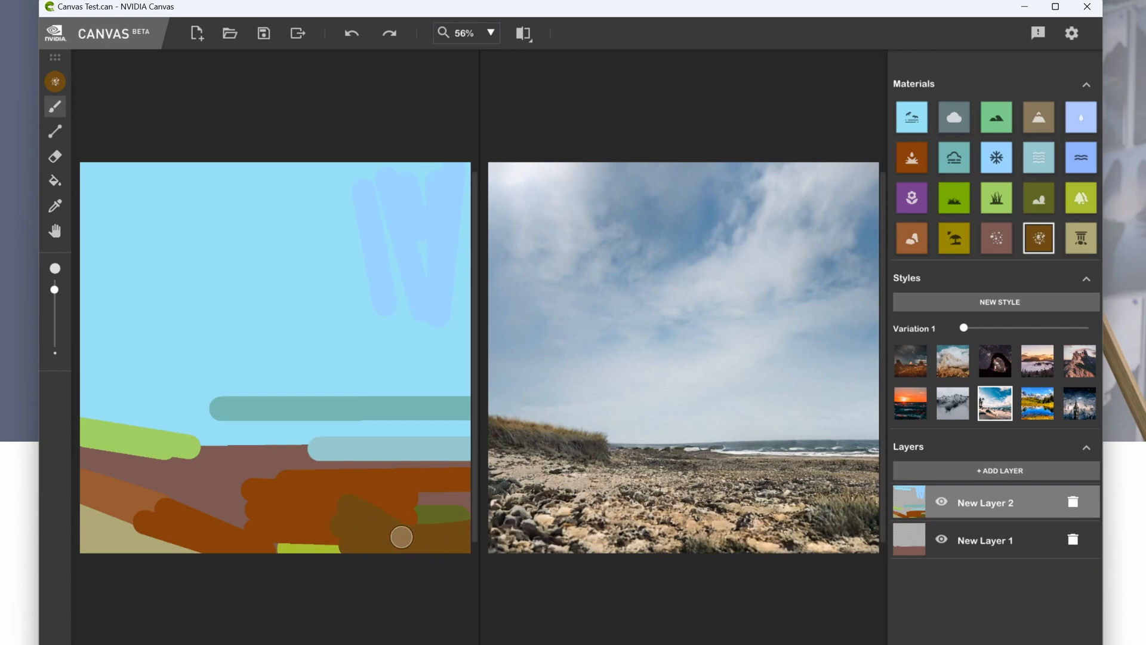
pyautogui.moveTo(401, 537); pyautogui.dragTo(404, 554)
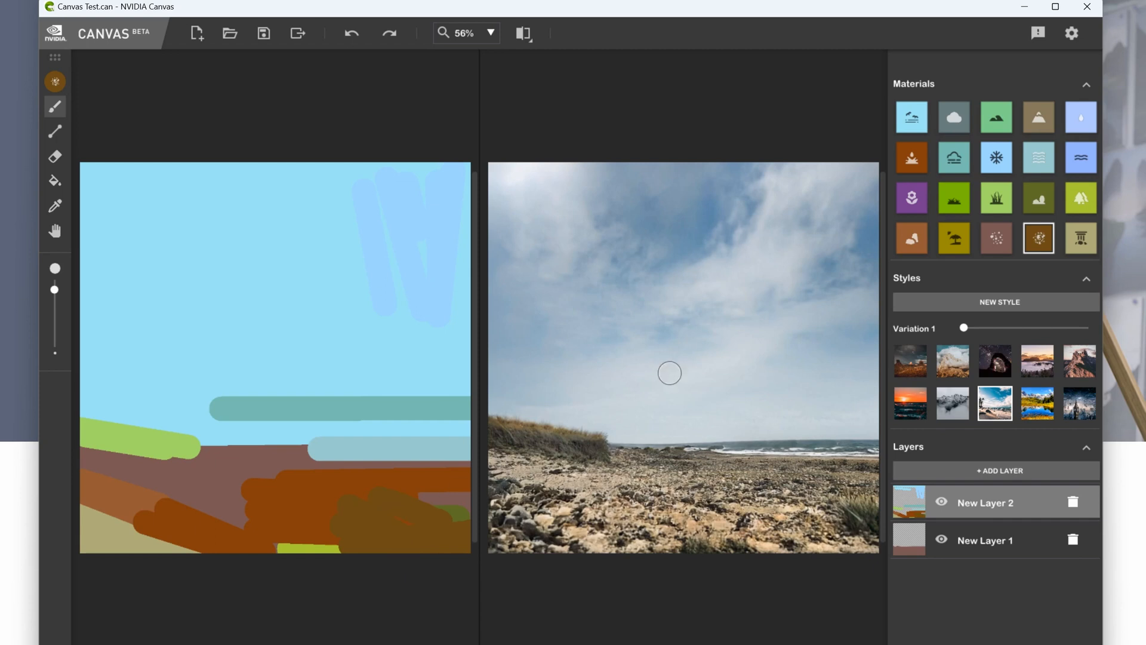
pyautogui.moveTo(953, 118)
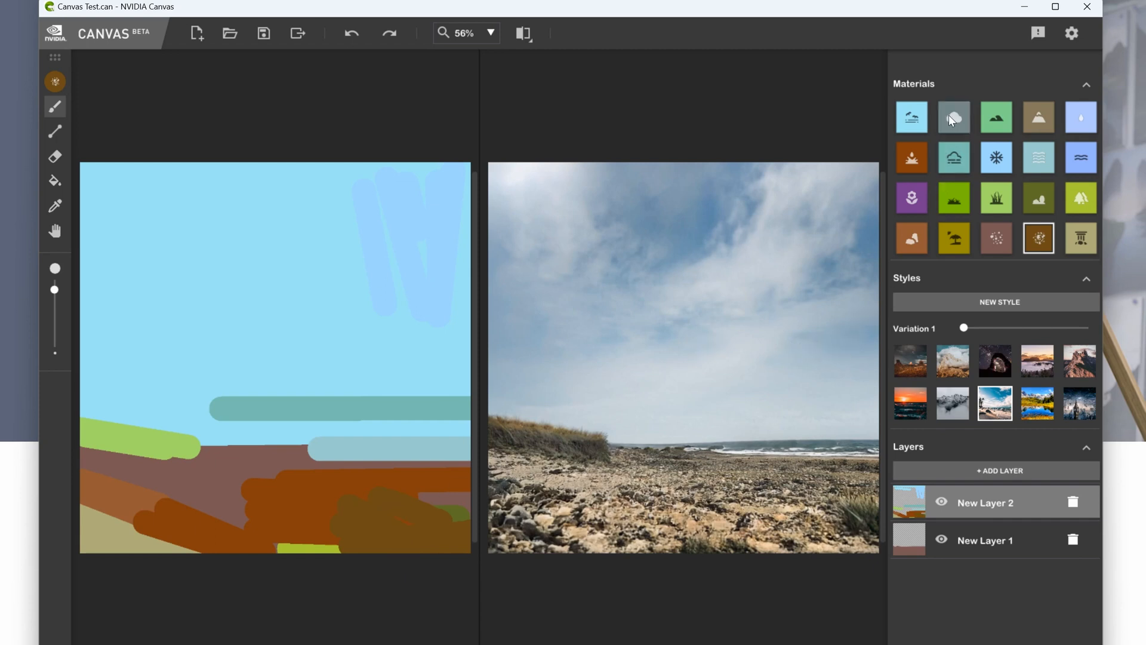
pyautogui.click(953, 117)
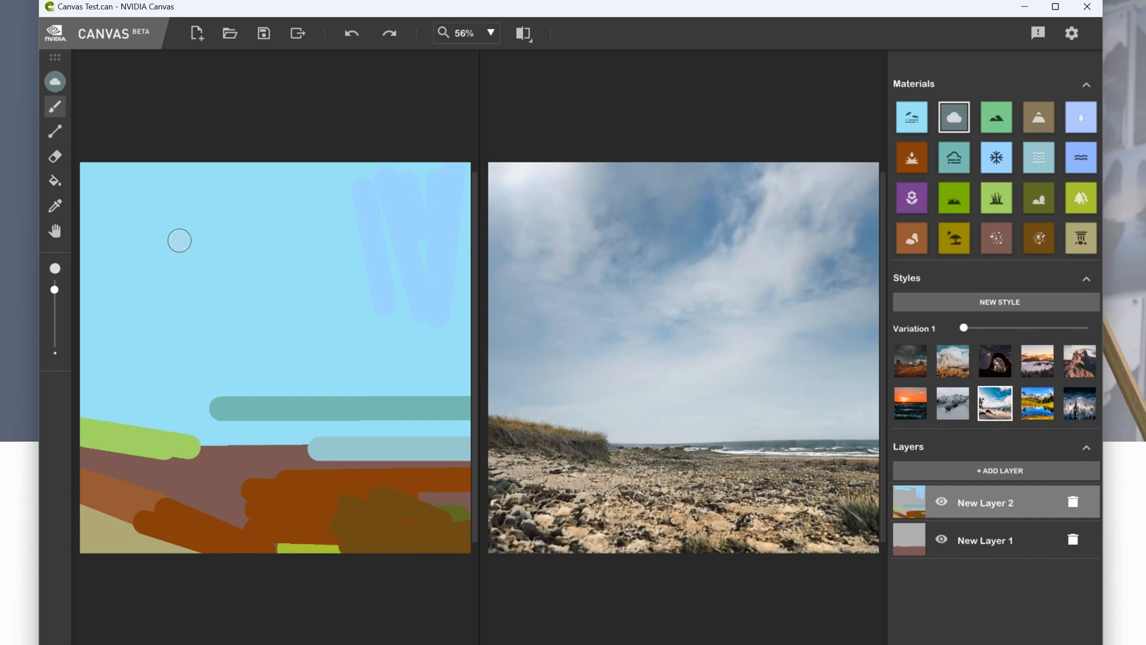
pyautogui.moveTo(121, 176)
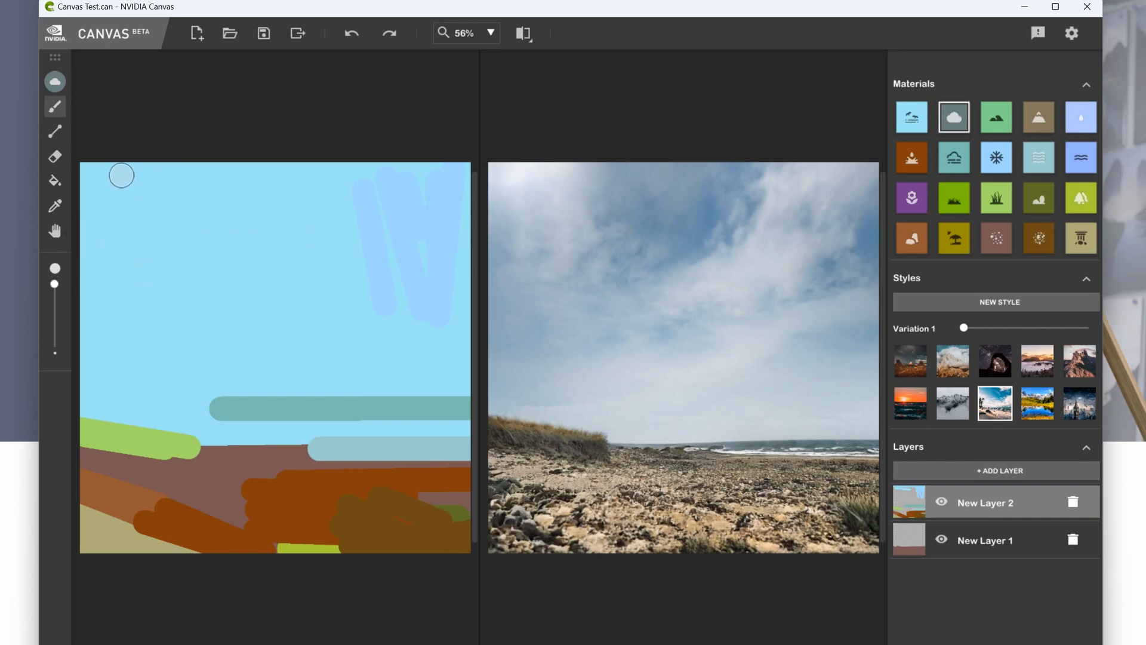
pyautogui.moveTo(117, 175); pyautogui.dragTo(205, 238)
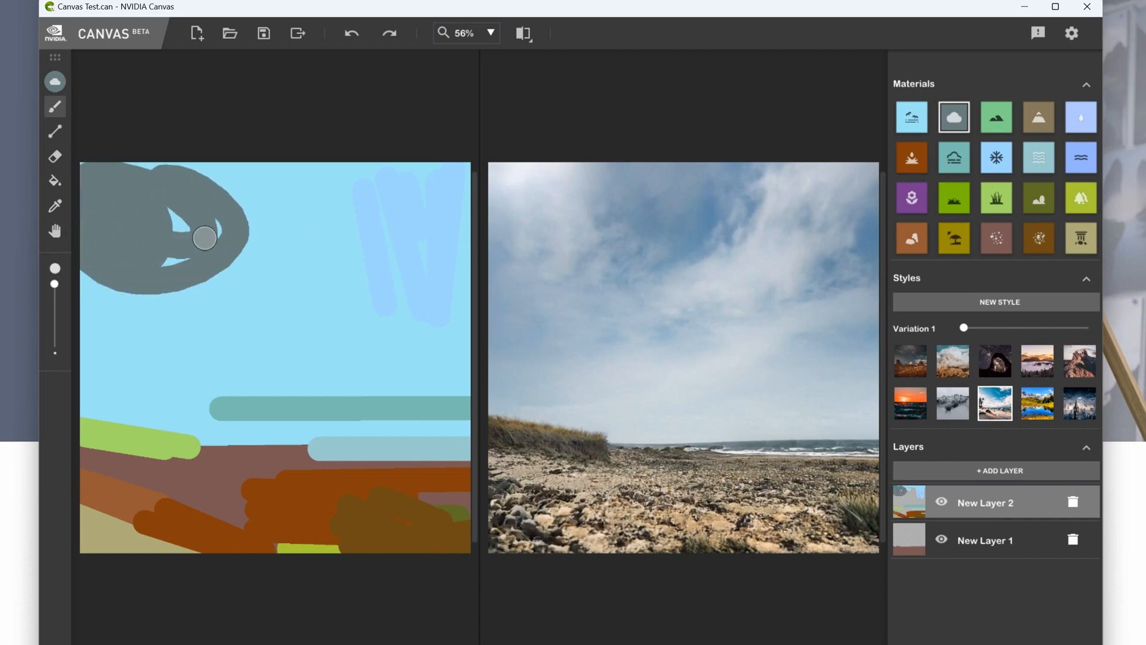
pyautogui.moveTo(206, 238); pyautogui.dragTo(195, 237)
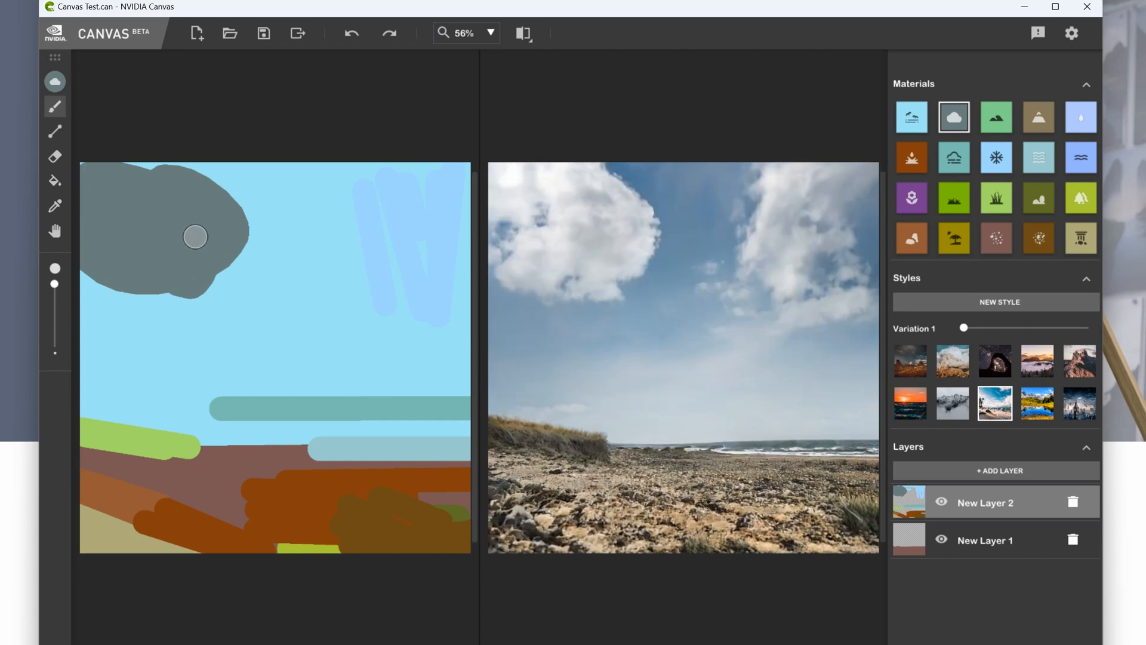
pyautogui.moveTo(615, 262)
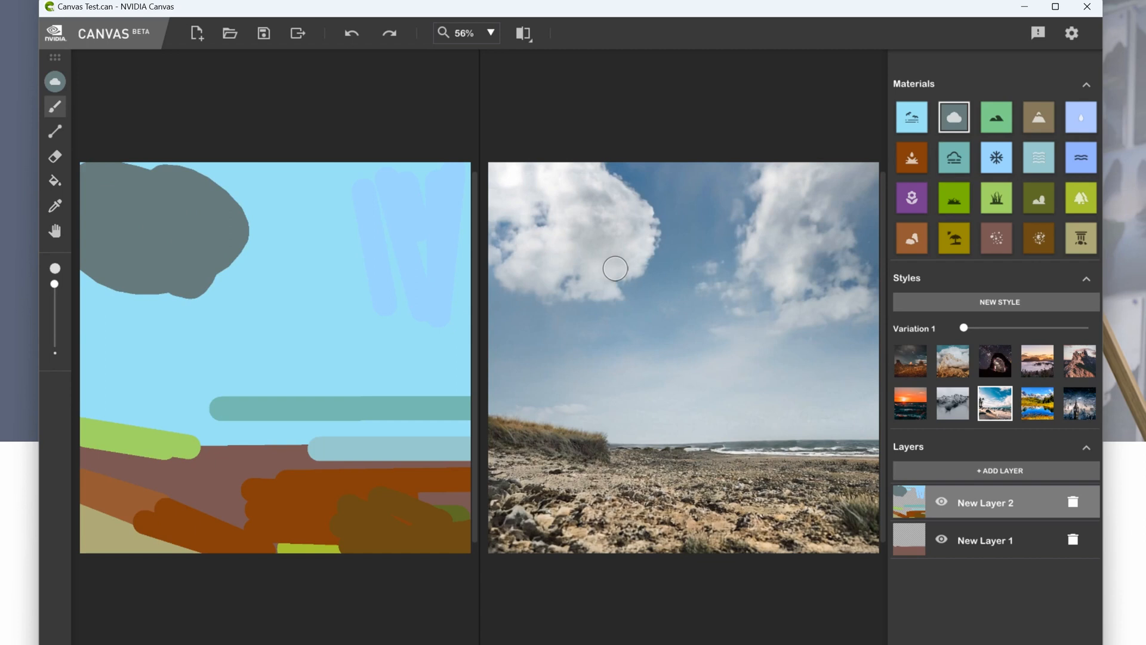
pyautogui.moveTo(612, 269)
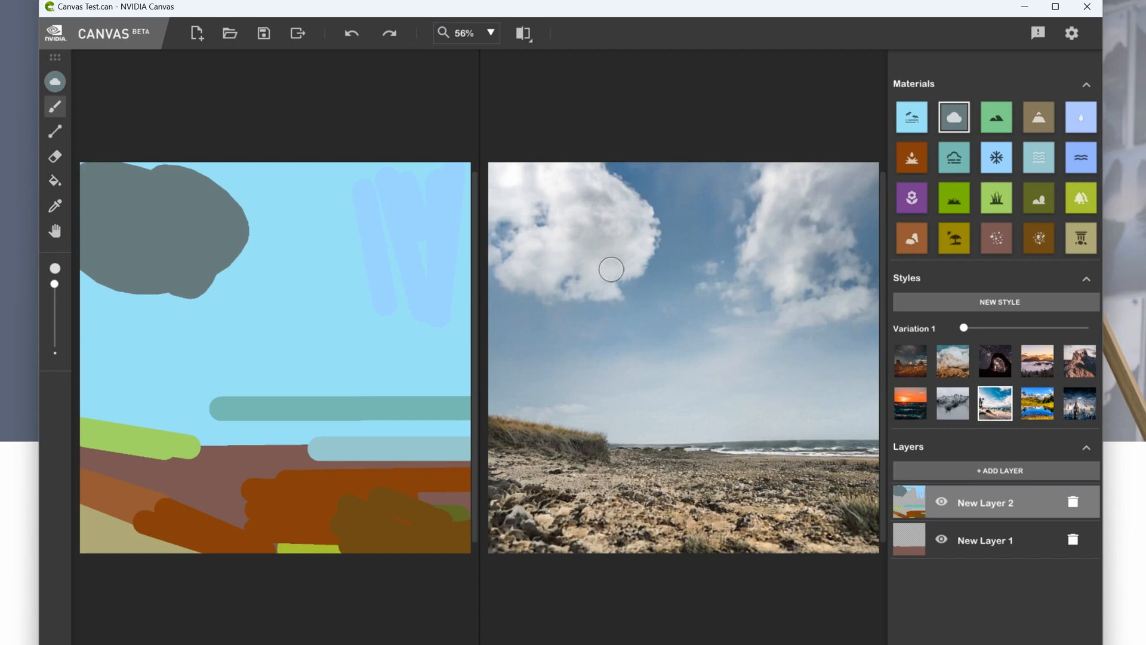
pyautogui.moveTo(962, 326)
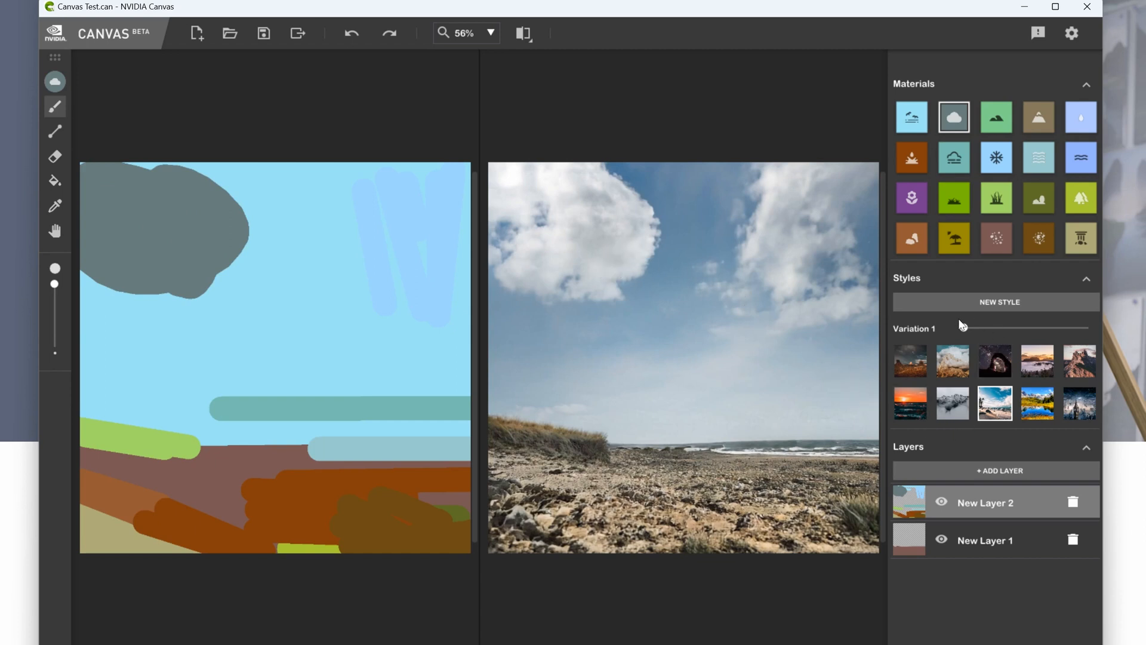
# Step the style Variation slider through 3, 4, 5 and 9, ending on 10.
pyautogui.moveTo(963, 328); pyautogui.dragTo(990, 328)
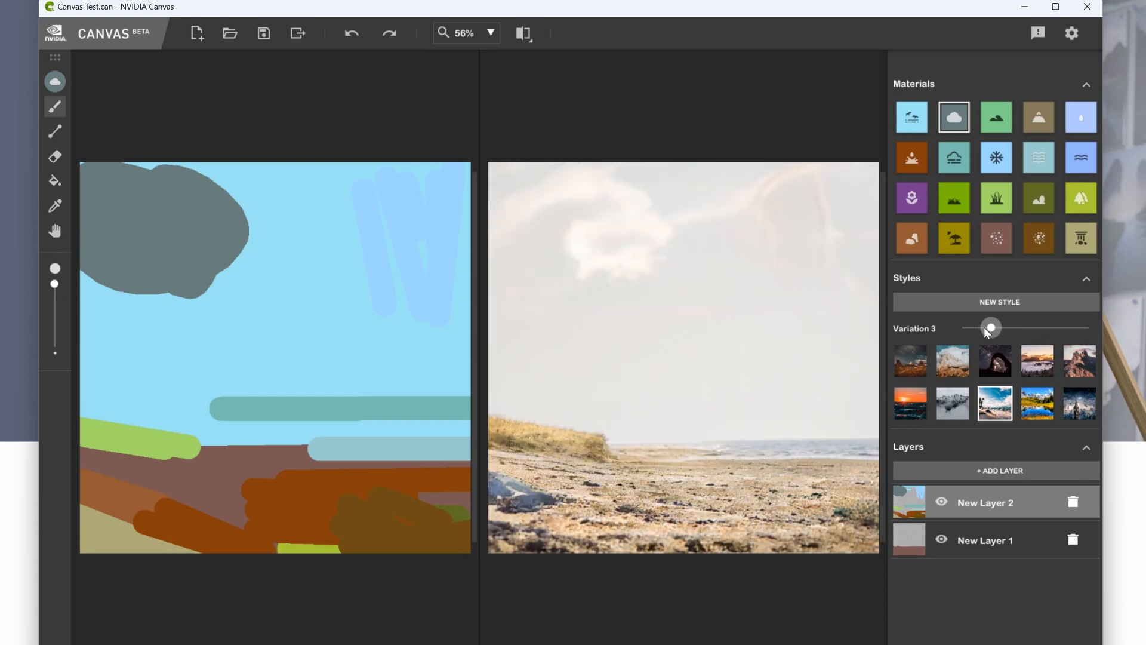
pyautogui.moveTo(991, 328); pyautogui.dragTo(1006, 327)
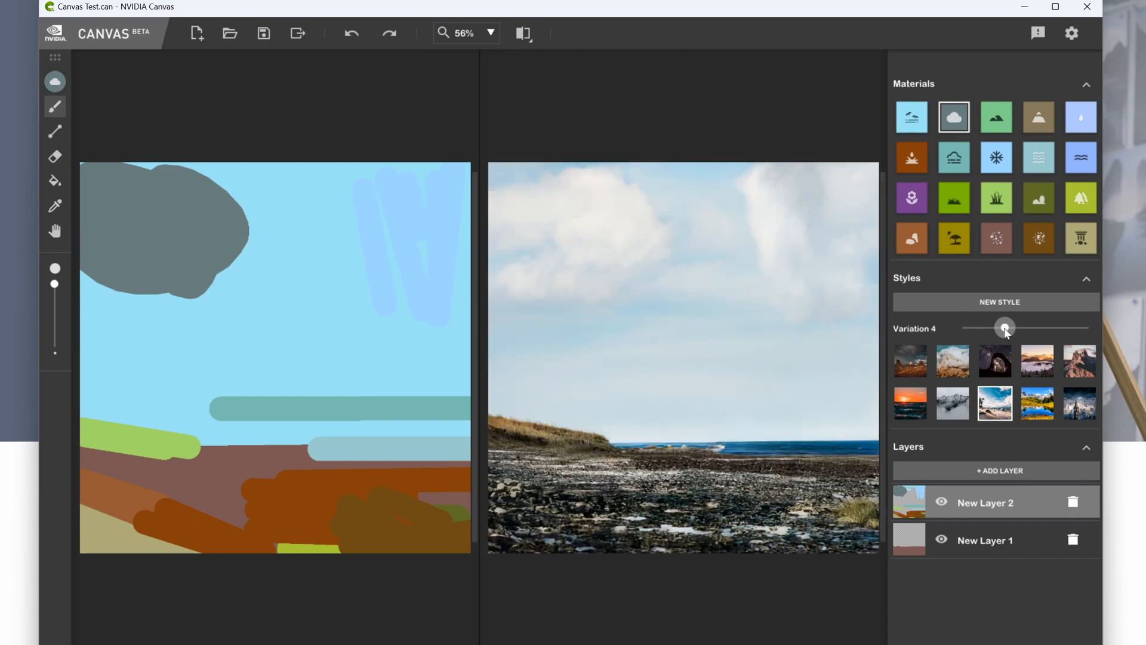
pyautogui.moveTo(1005, 327); pyautogui.dragTo(1019, 328)
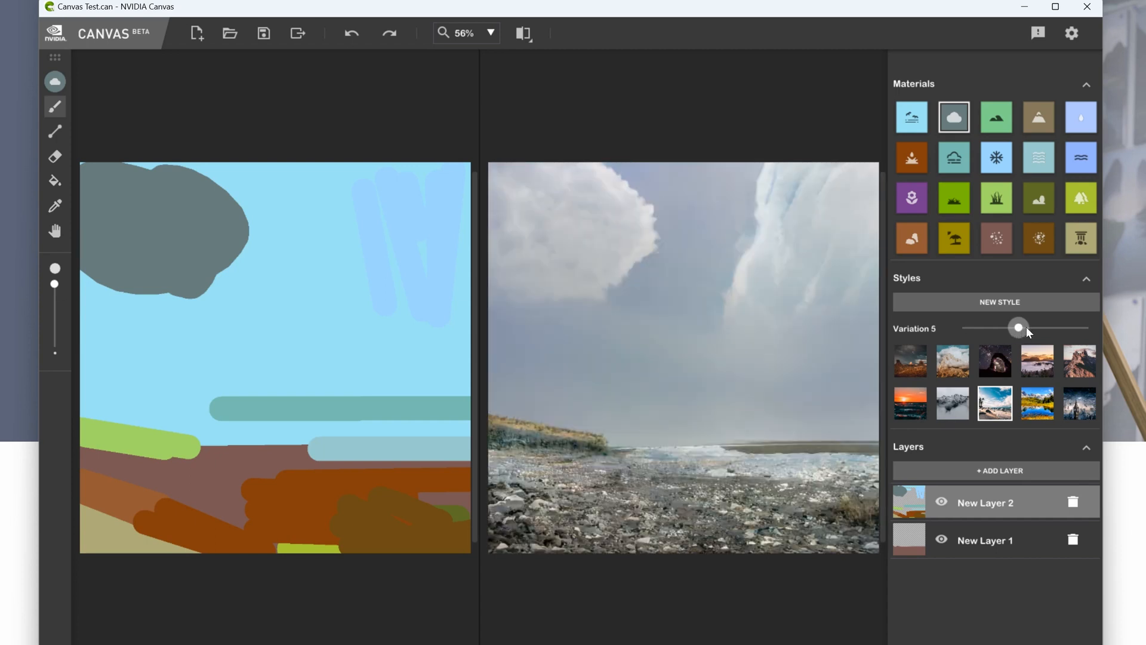
pyautogui.moveTo(1018, 328); pyautogui.dragTo(1073, 328)
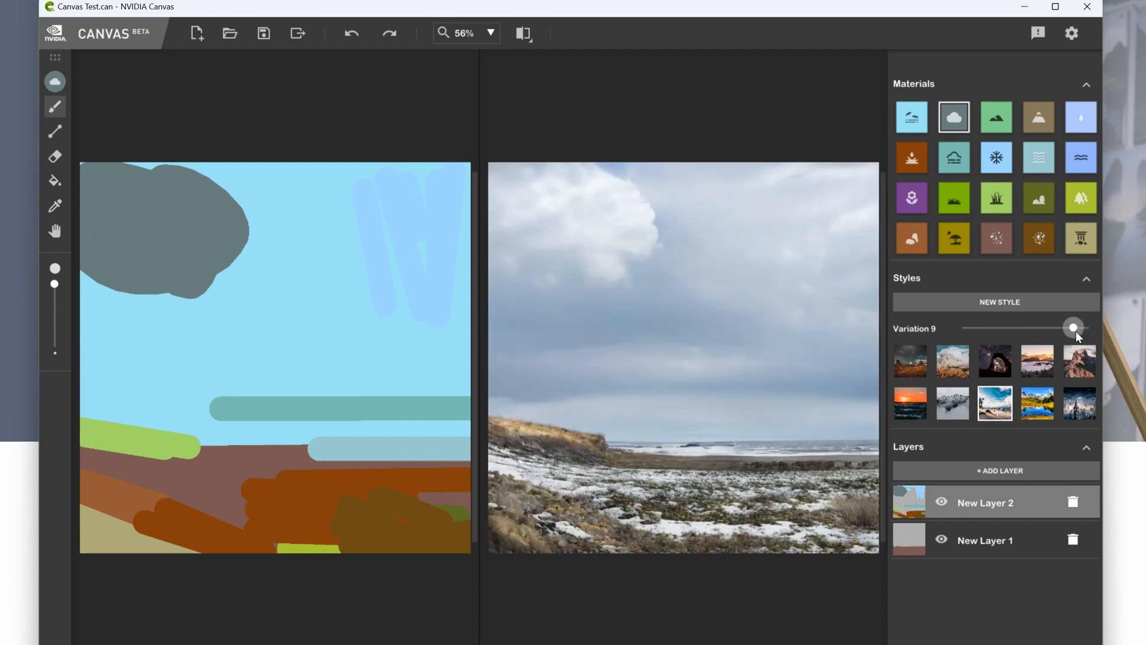
pyautogui.moveTo(1074, 328); pyautogui.dragTo(1087, 327)
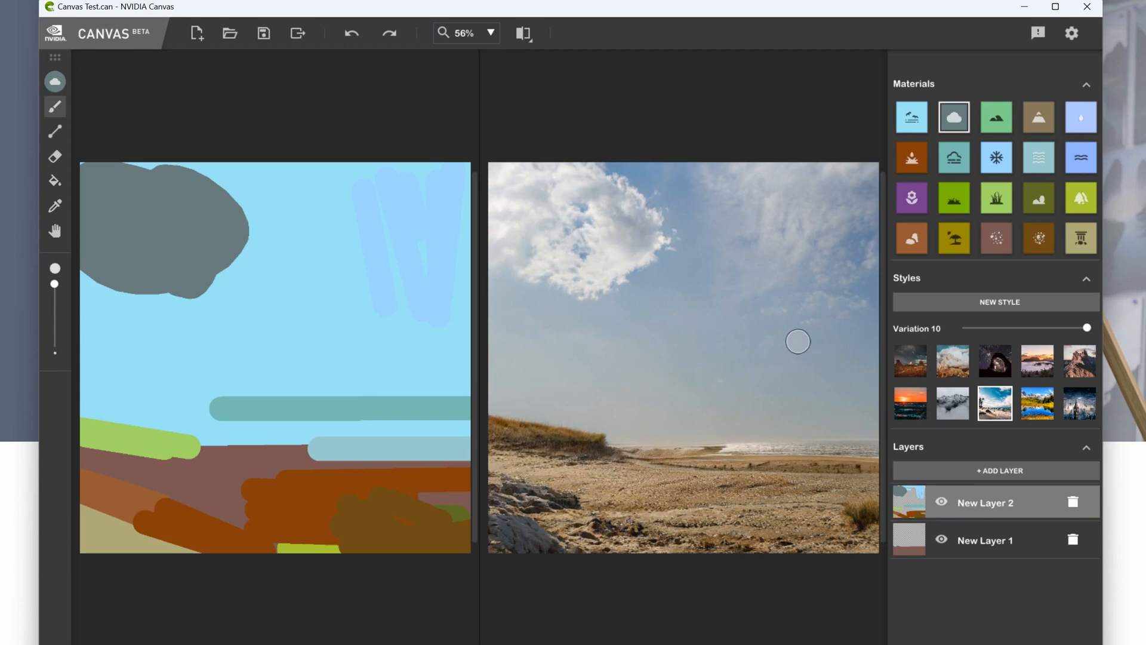
pyautogui.moveTo(792, 338)
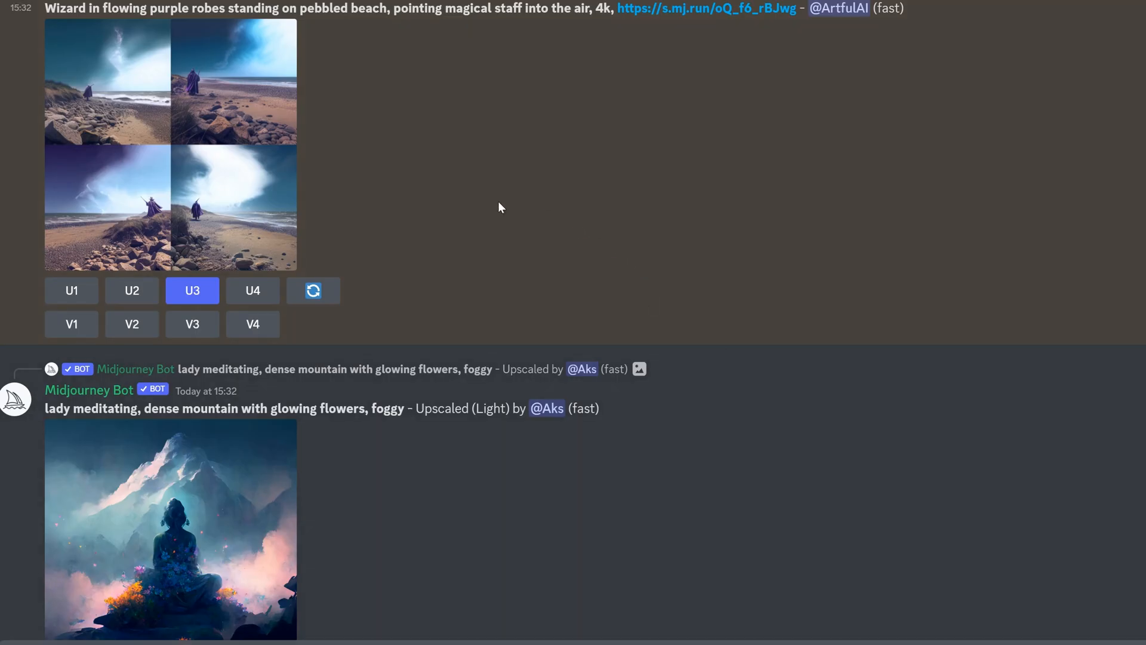
pyautogui.moveTo(49, 27)
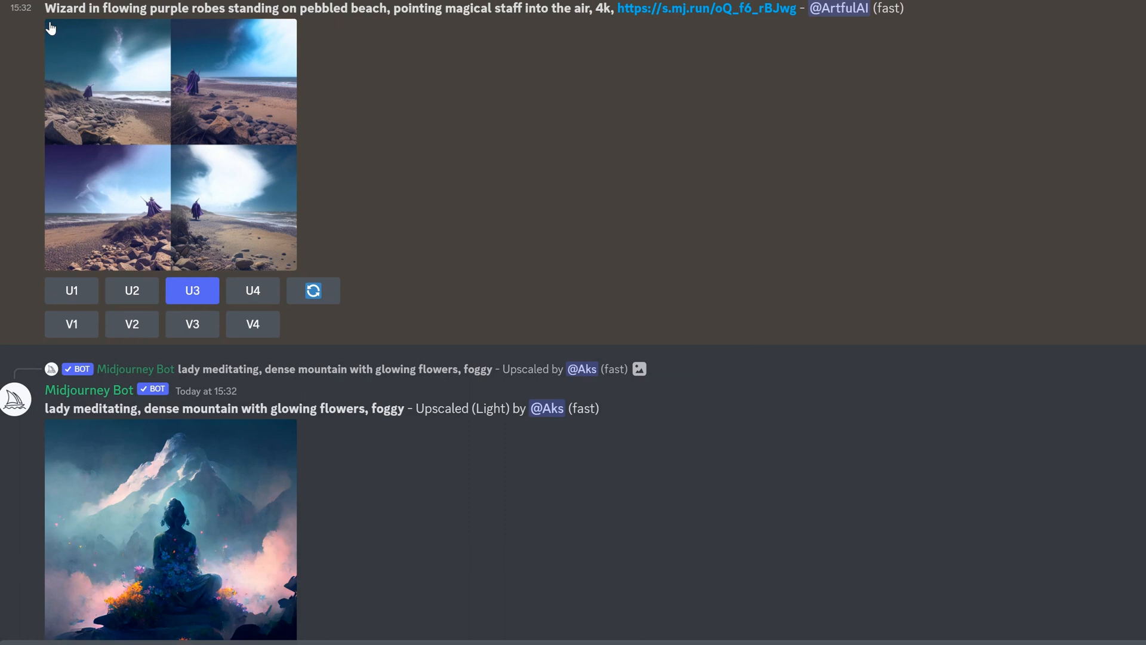
pyautogui.moveTo(90, 6)
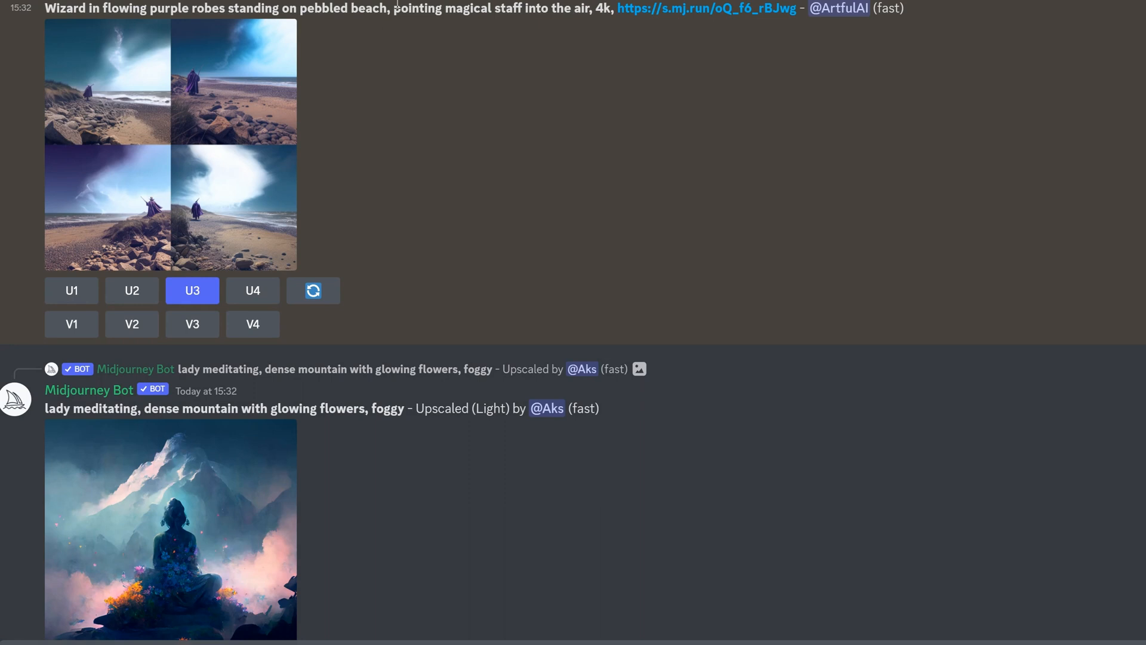
pyautogui.moveTo(536, 42)
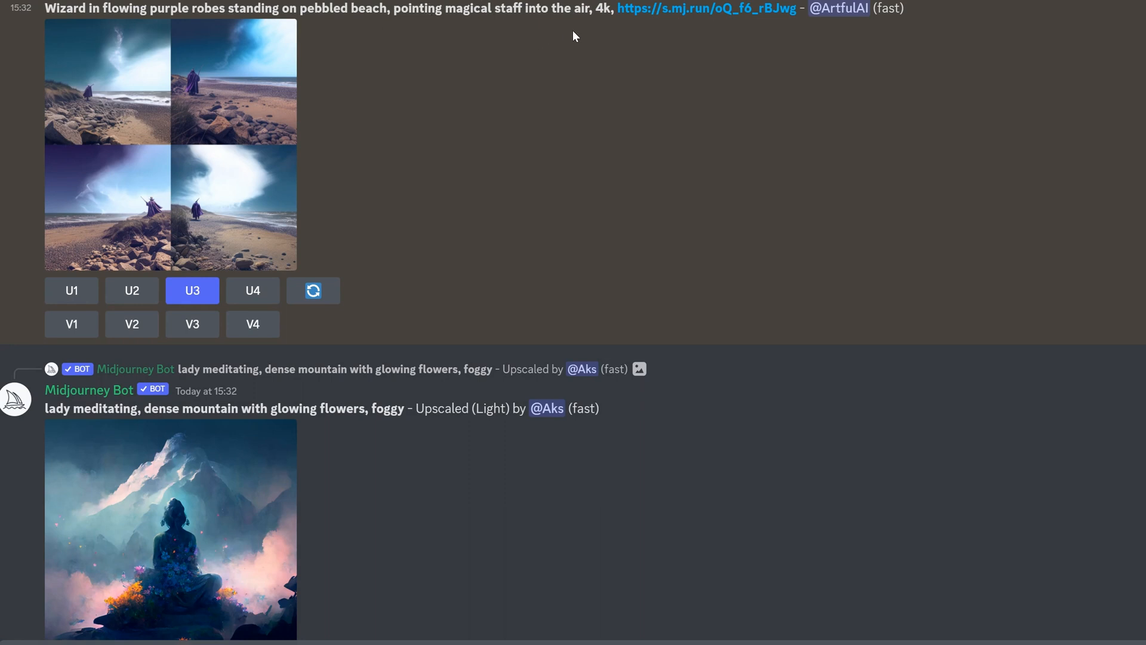
pyautogui.moveTo(655, 199)
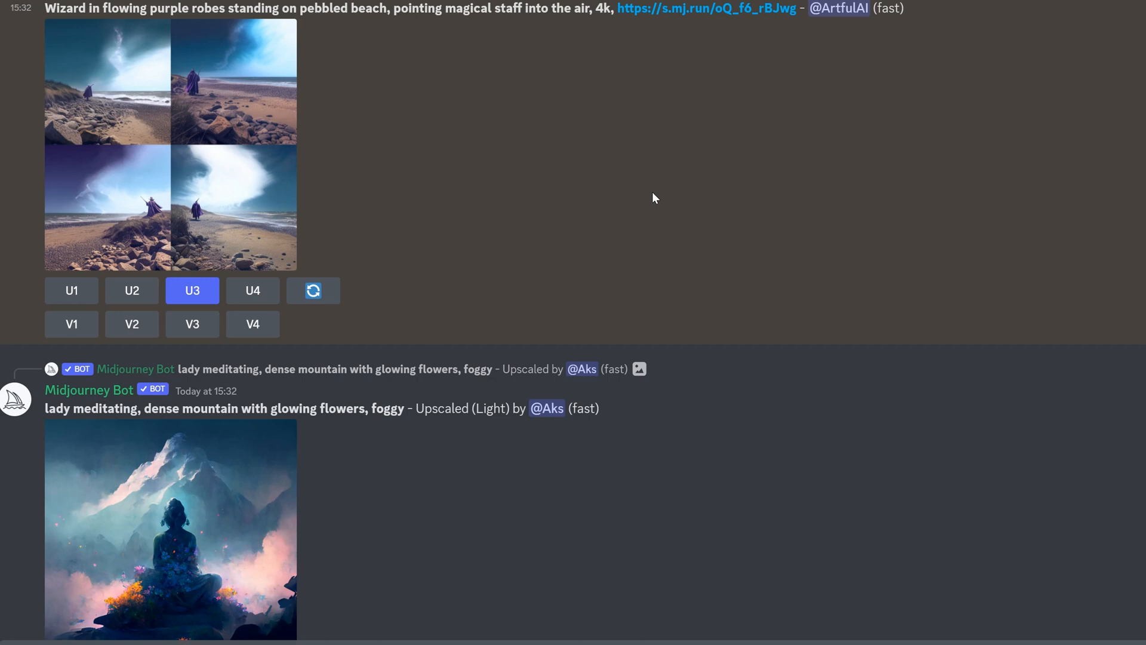
pyautogui.moveTo(645, 193)
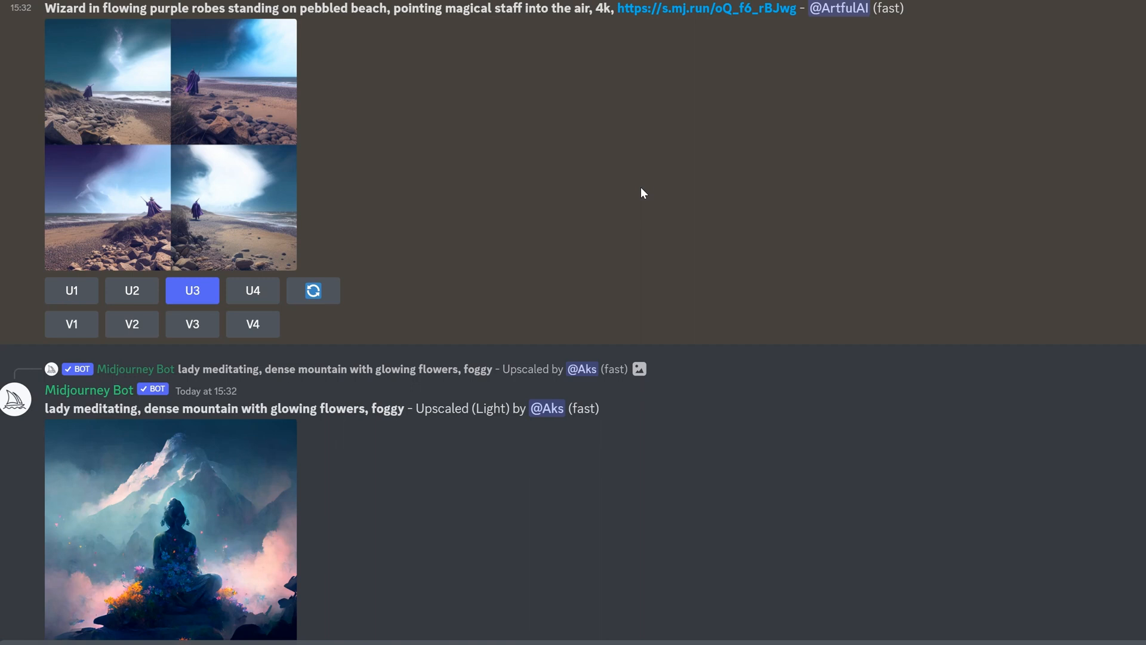
pyautogui.moveTo(346, 31)
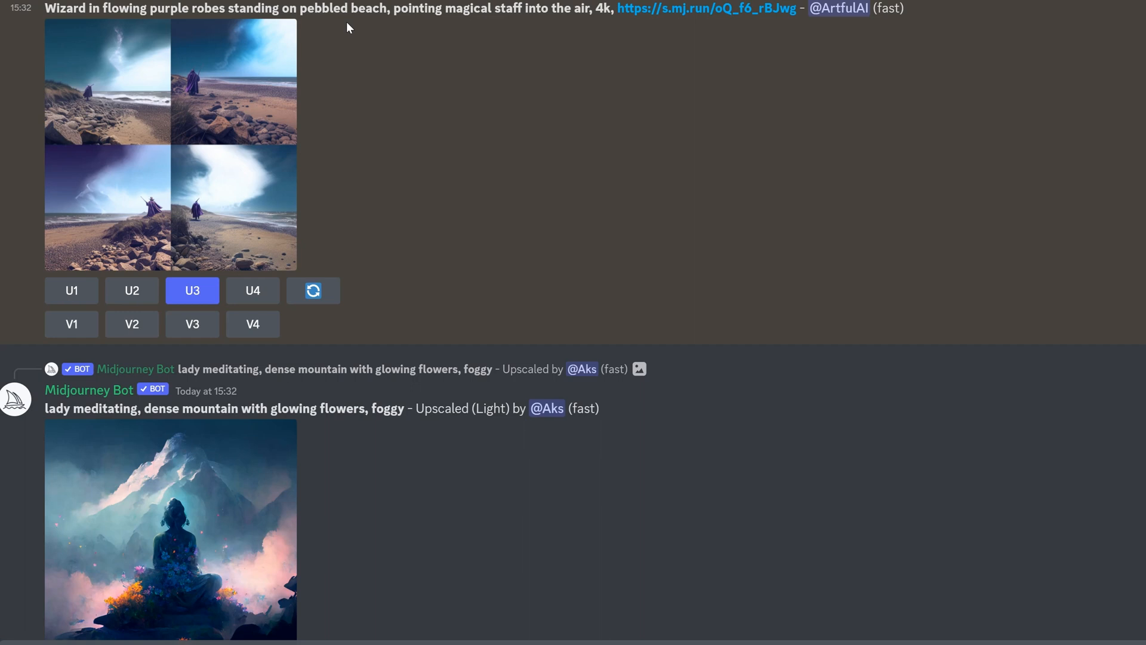
pyautogui.moveTo(85, 65)
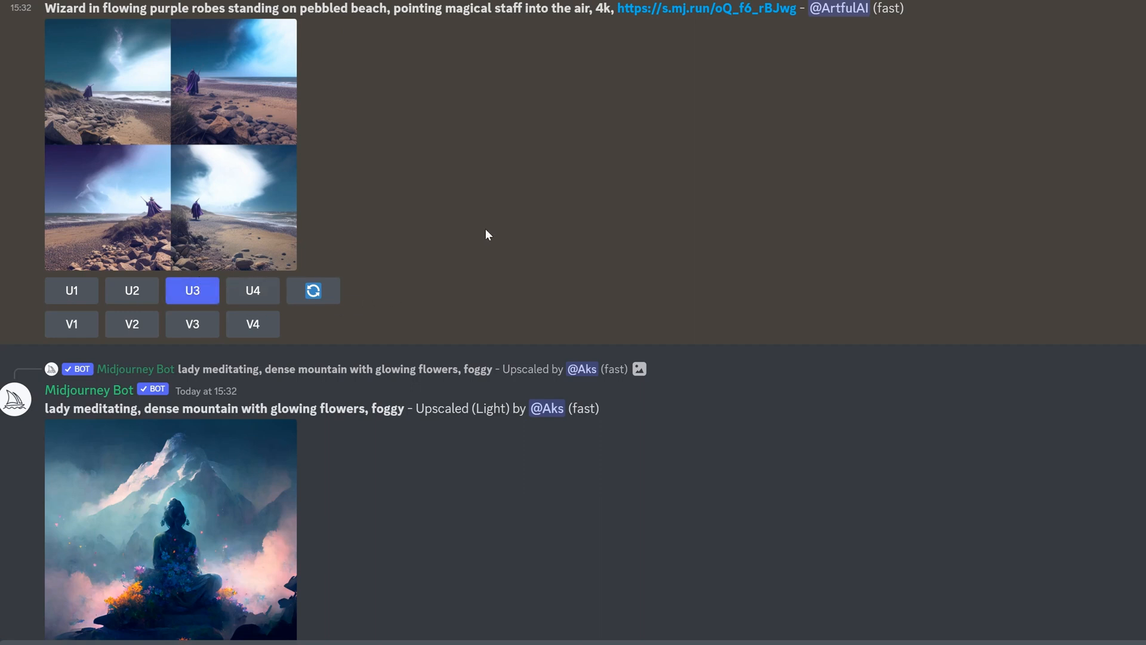
pyautogui.moveTo(488, 216)
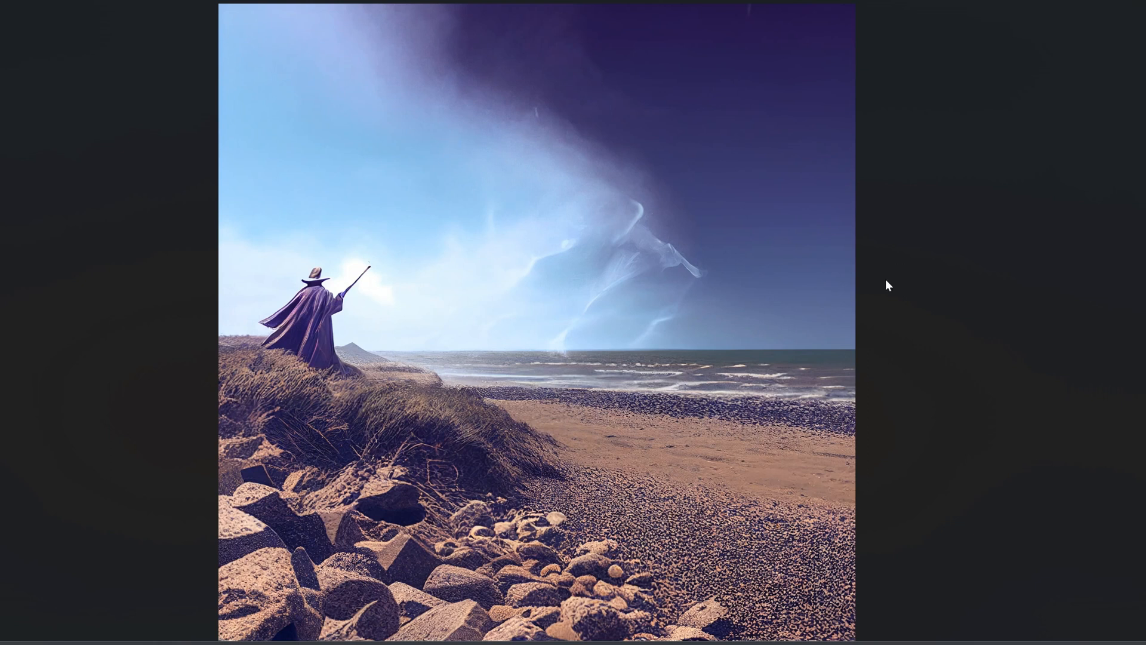
pyautogui.moveTo(991, 319)
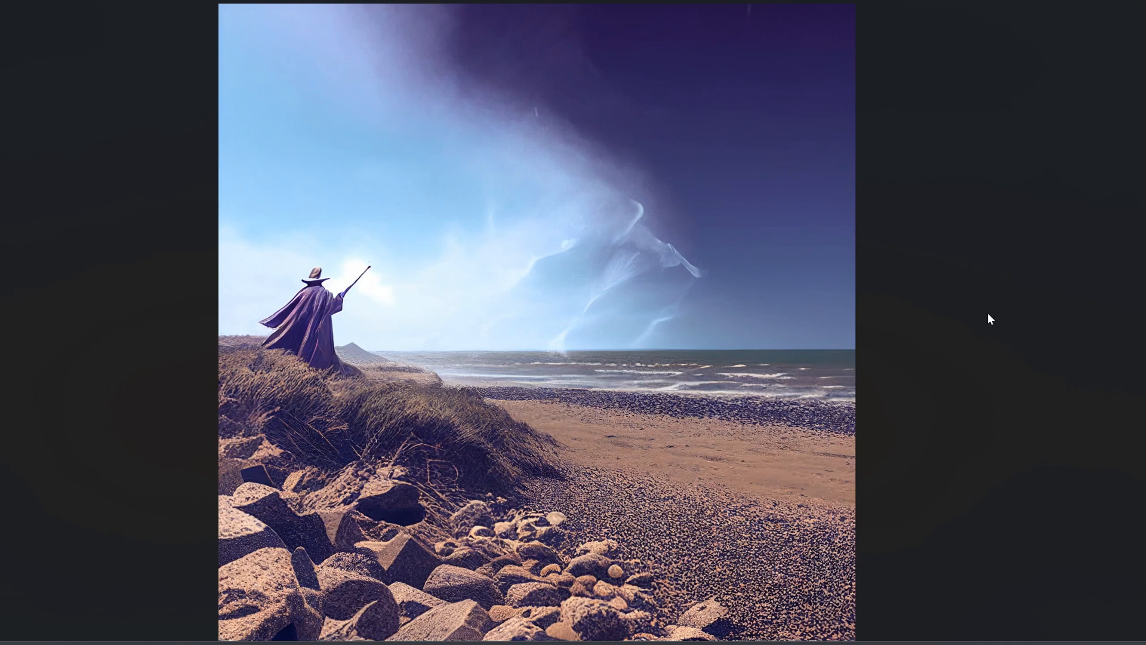
pyautogui.moveTo(1110, 257)
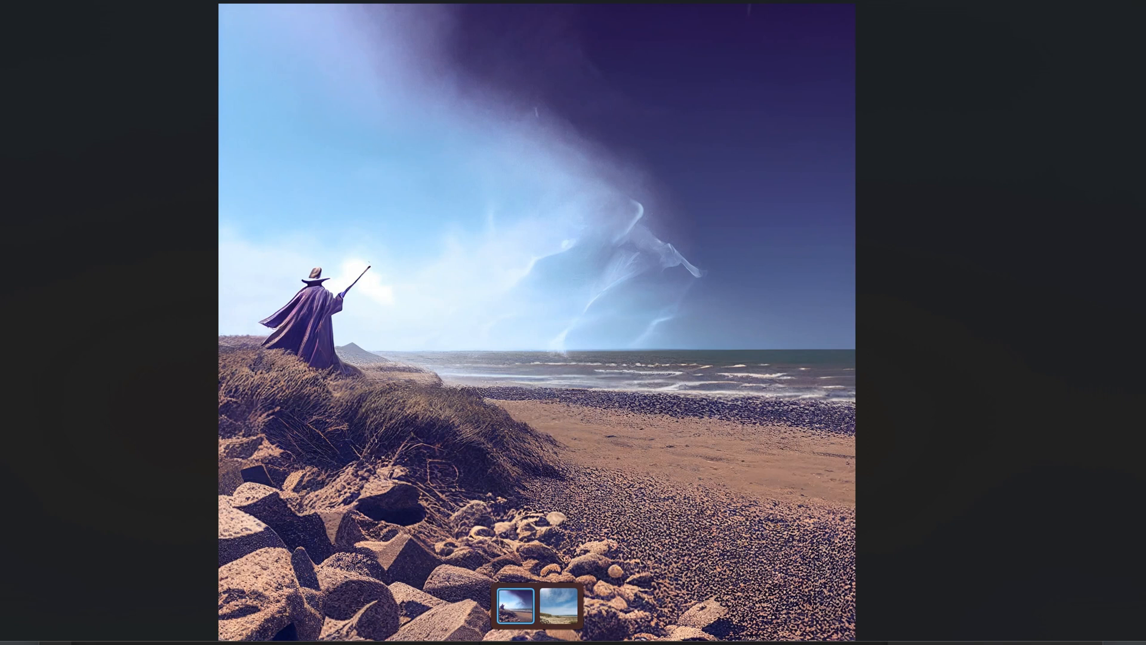
pyautogui.moveTo(973, 63)
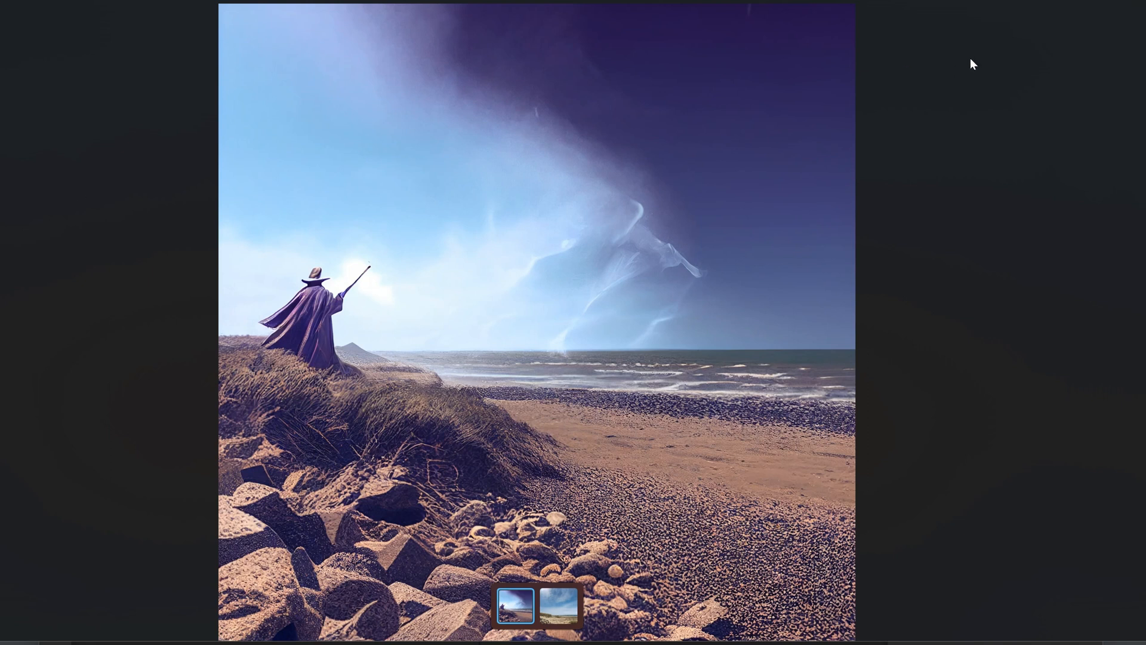